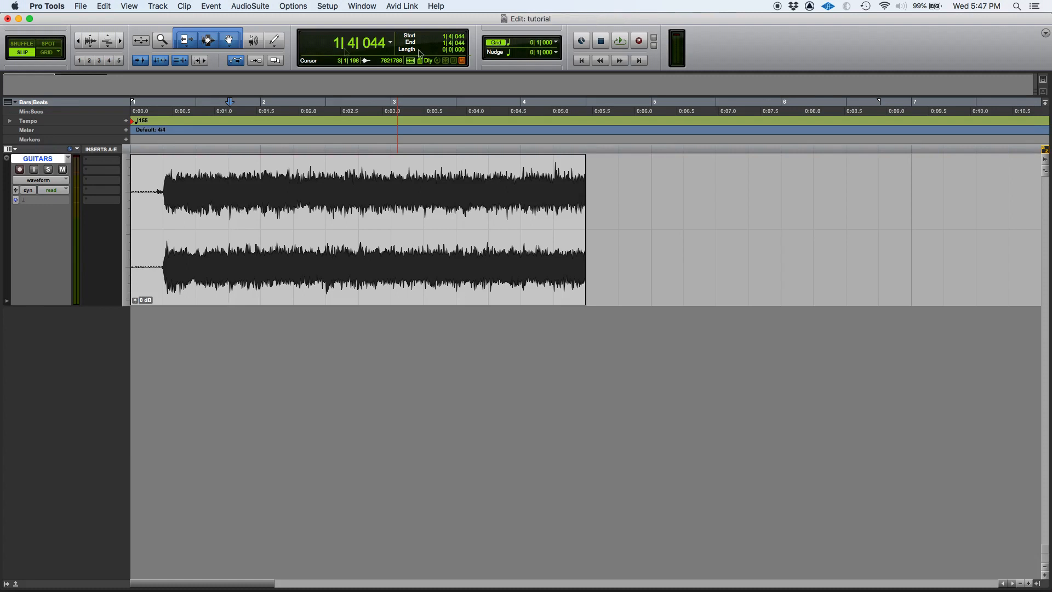
{"action": "mouse_move", "coordinate": [306, 49]}
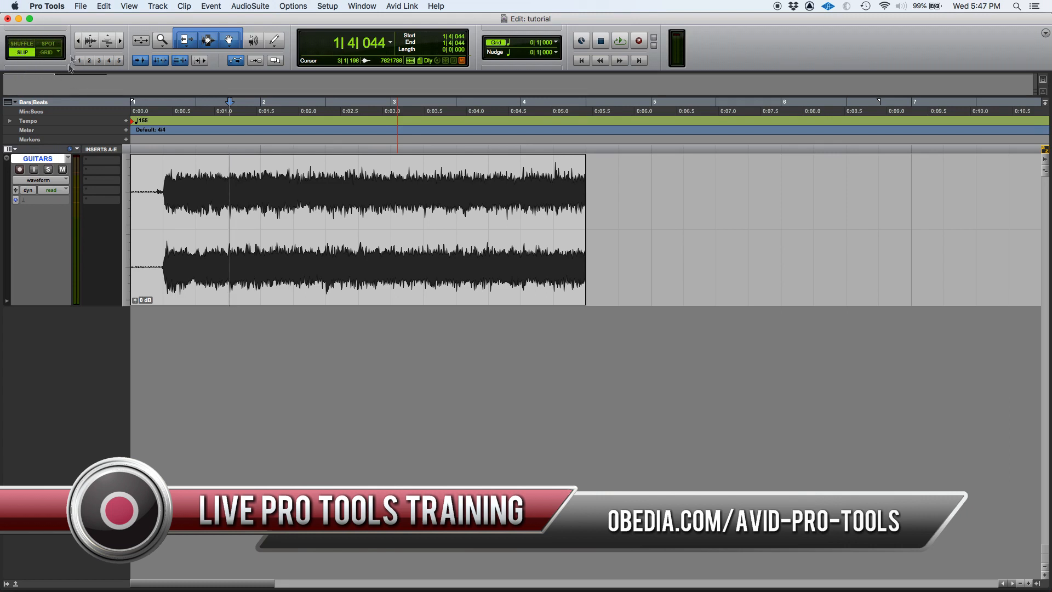
Change tool and mode selections in the edit window toolbar.
{"action": "left_click", "coordinate": [22, 53]}
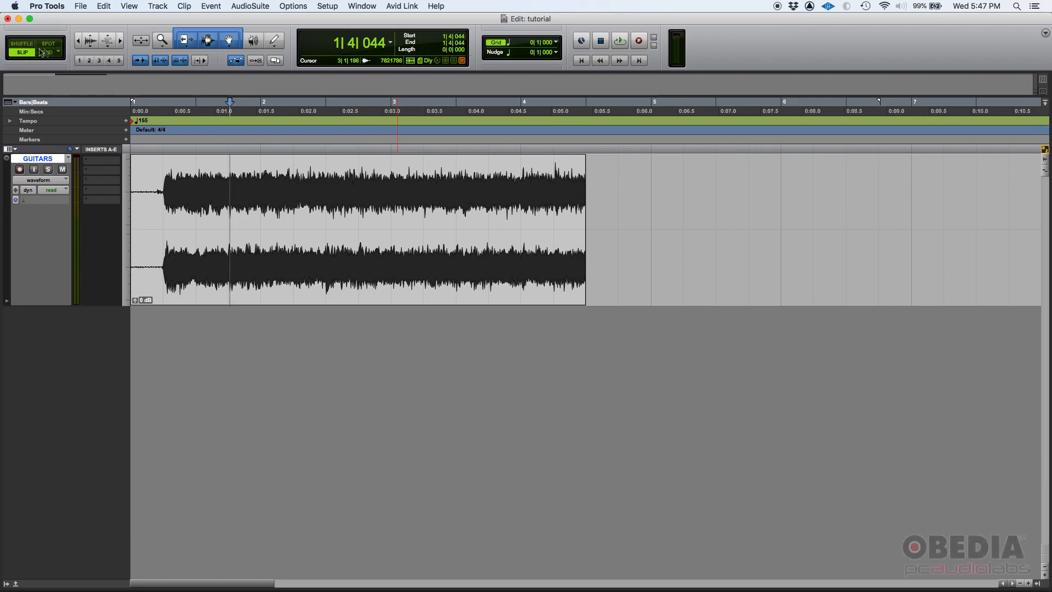
{"action": "left_click", "coordinate": [47, 52]}
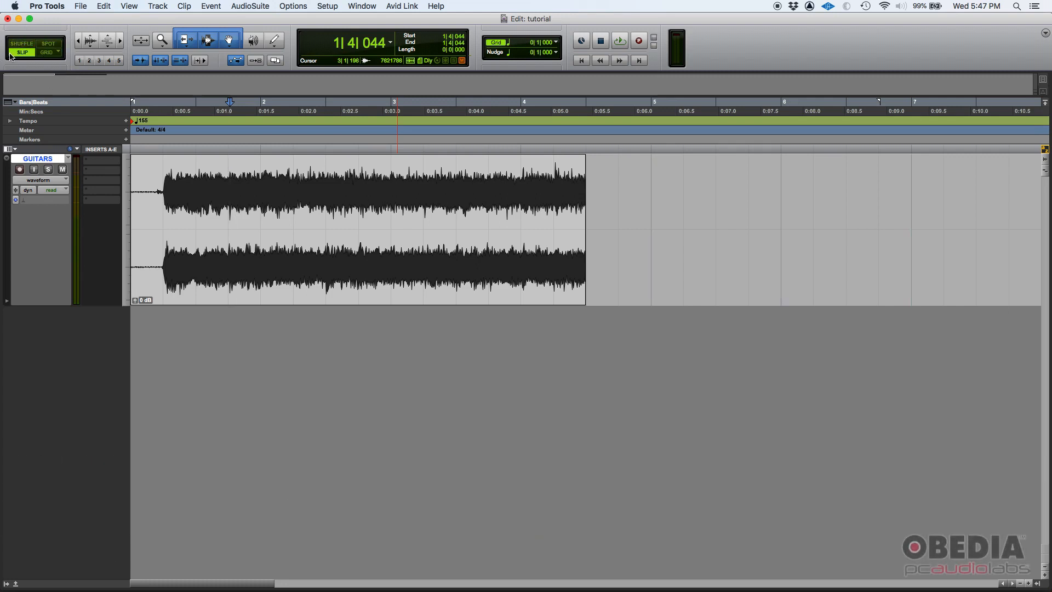
{"action": "mouse_move", "coordinate": [47, 71]}
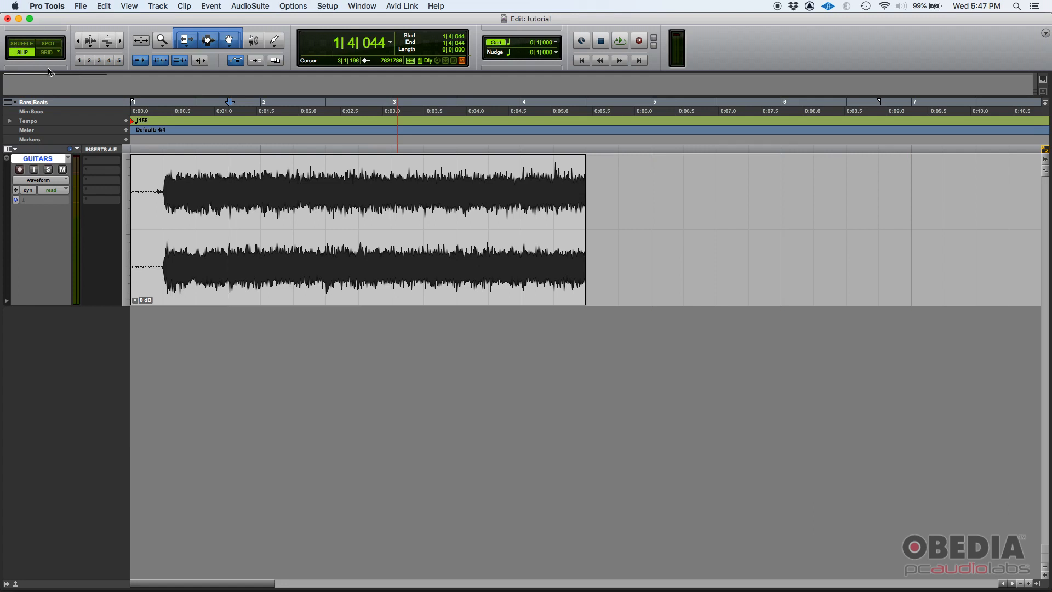
{"action": "left_click", "coordinate": [229, 228]}
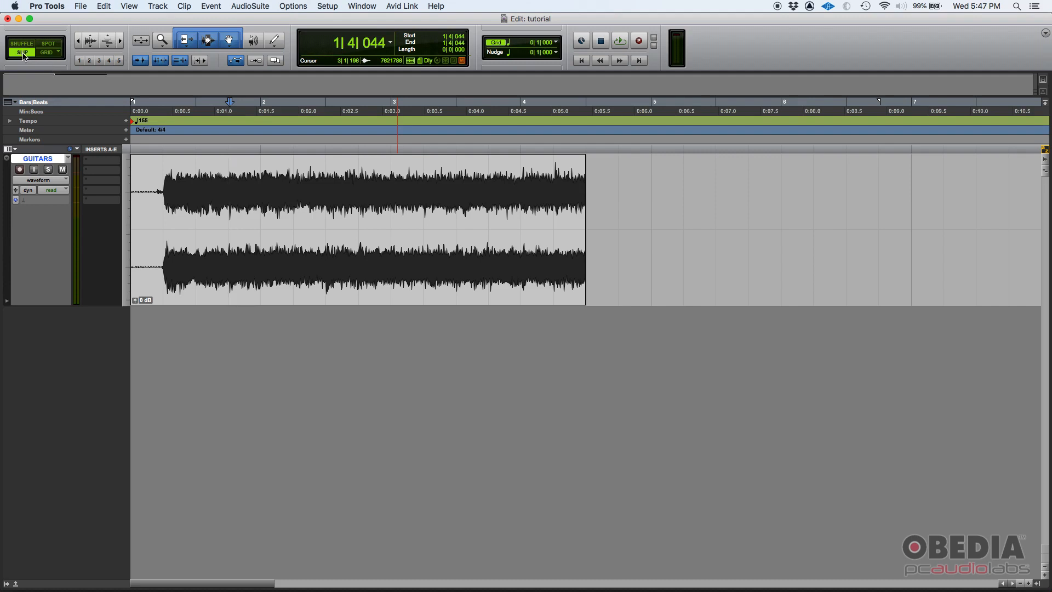
{"action": "left_click", "coordinate": [22, 44]}
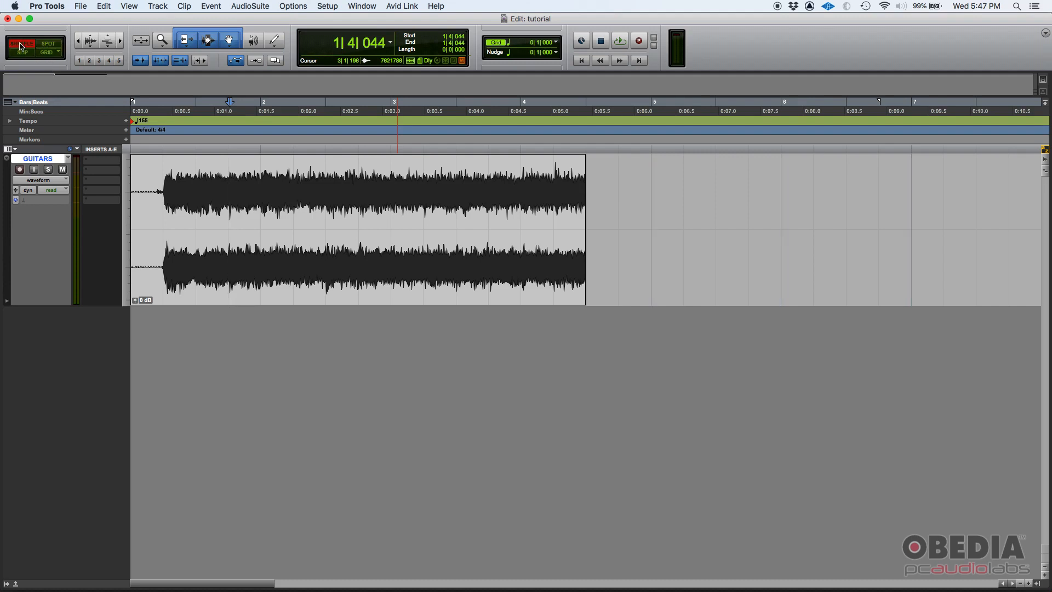
{"action": "left_click", "coordinate": [21, 52]}
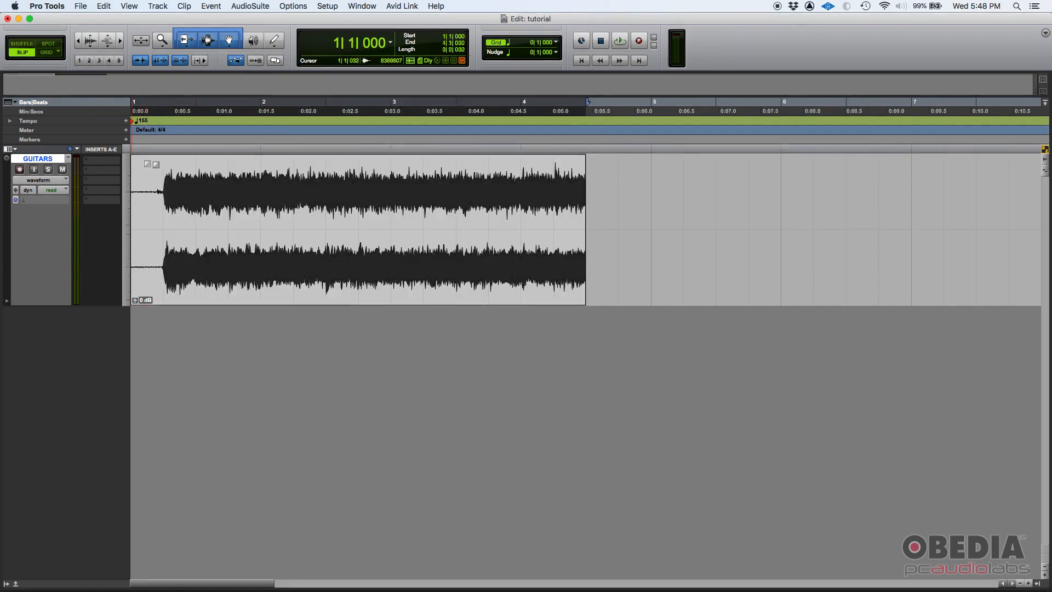
Trim the silent start off the GUITARS clip.
{"action": "left_click", "coordinate": [214, 188]}
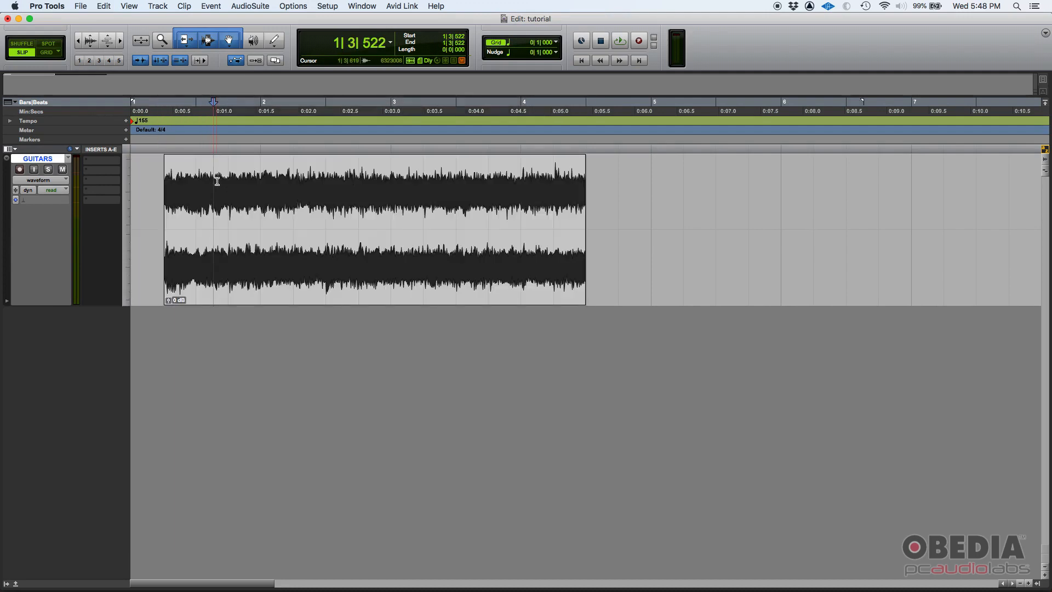
{"action": "left_click", "coordinate": [311, 194]}
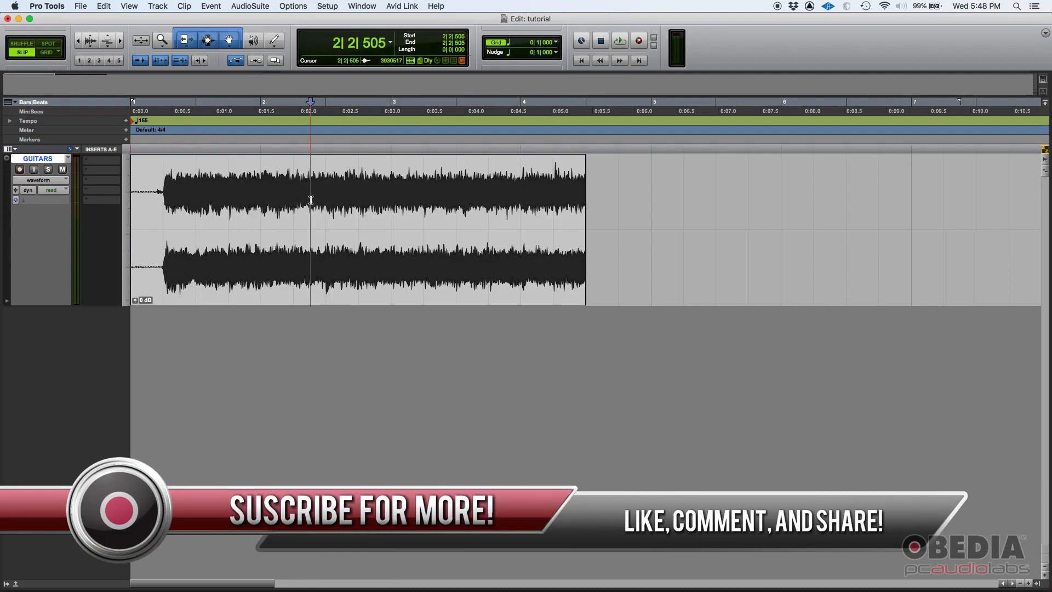
{"action": "left_click", "coordinate": [340, 183]}
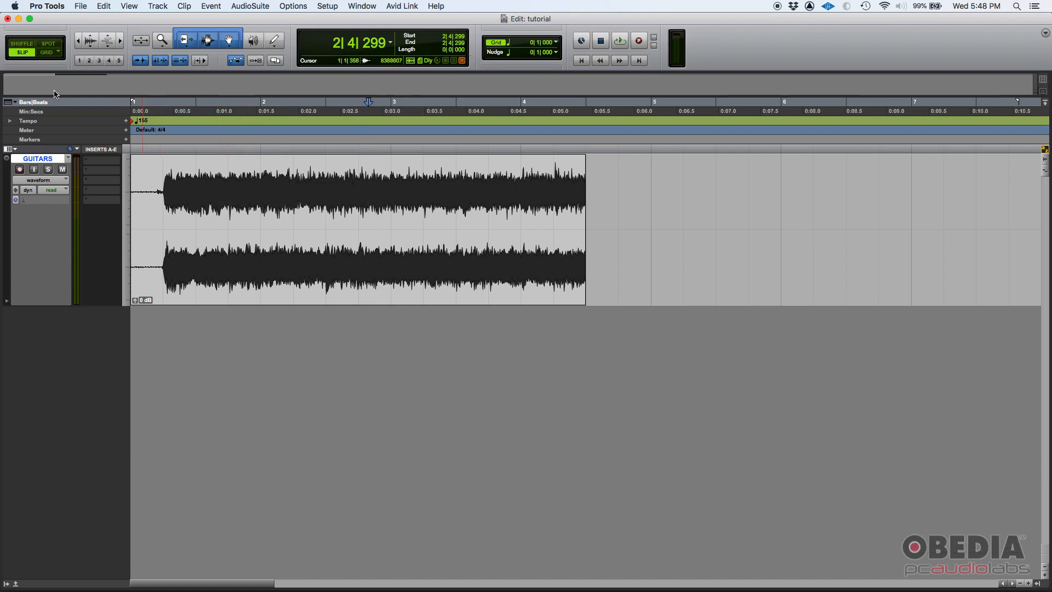
{"action": "left_click", "coordinate": [367, 227]}
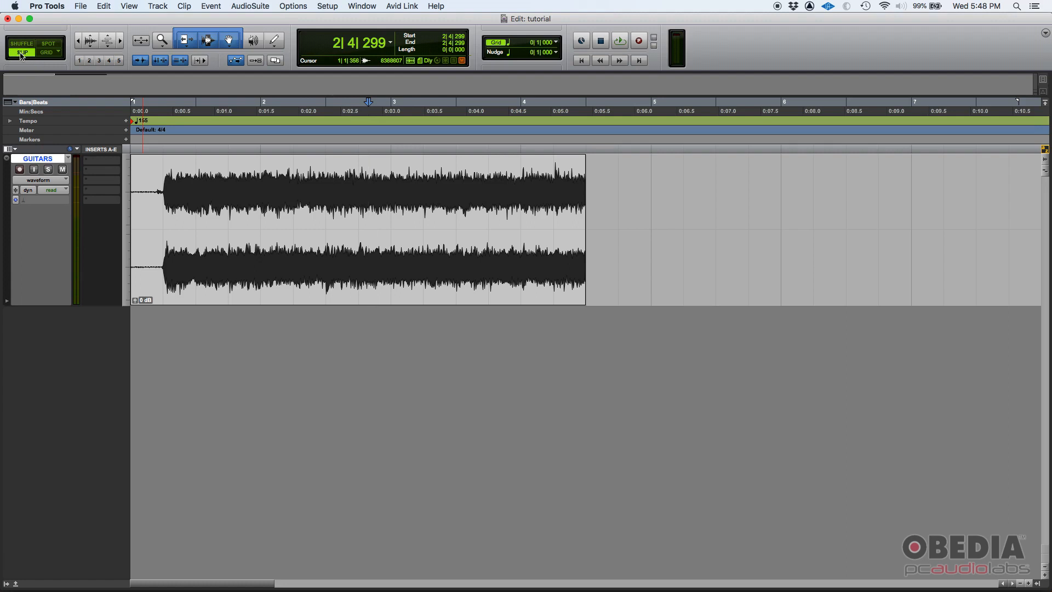
{"action": "left_click", "coordinate": [367, 228]}
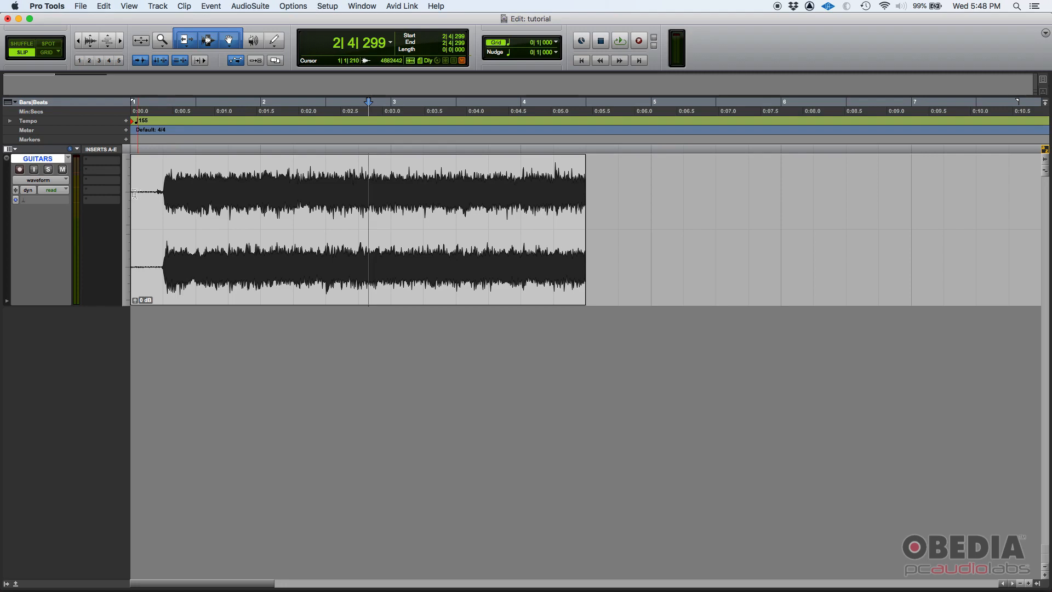
{"action": "left_click", "coordinate": [176, 193]}
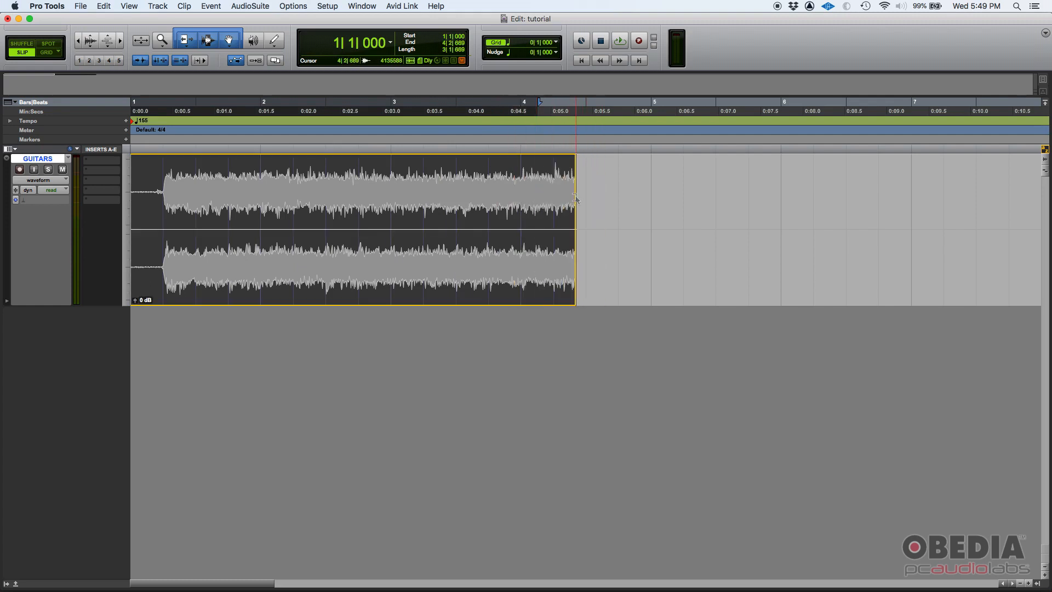
Extend the clip end, then trim it back to end around 0:04.9.
{"action": "left_click", "coordinate": [573, 191]}
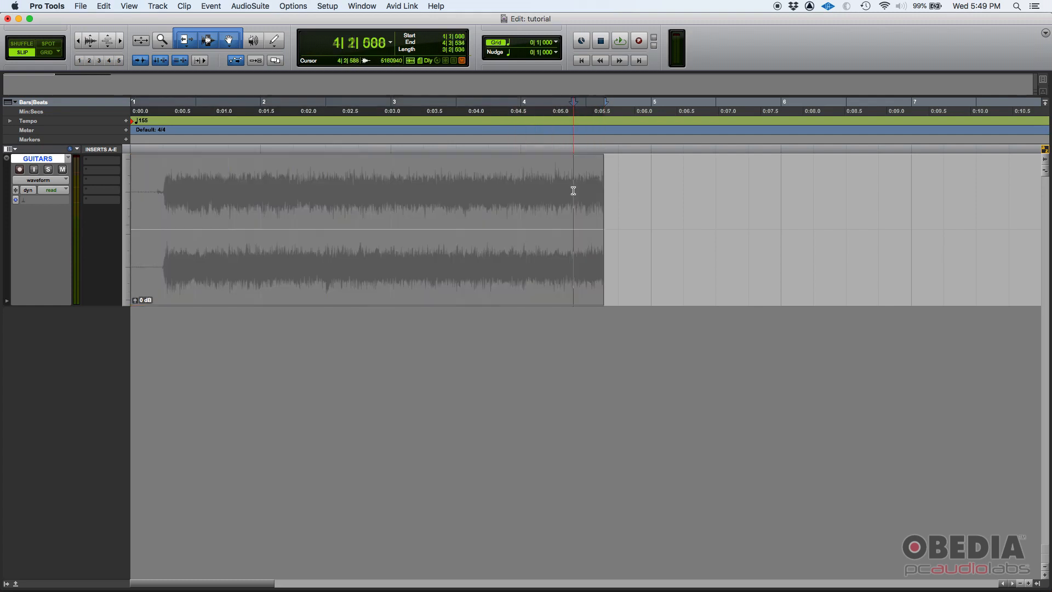
{"action": "left_click", "coordinate": [506, 191]}
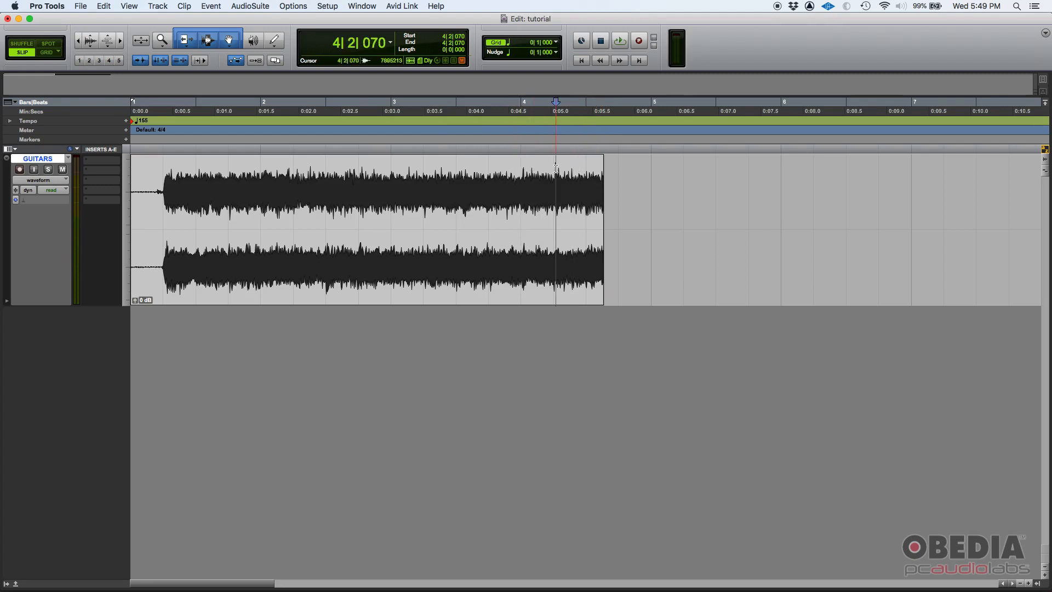
{"action": "left_click", "coordinate": [520, 111]}
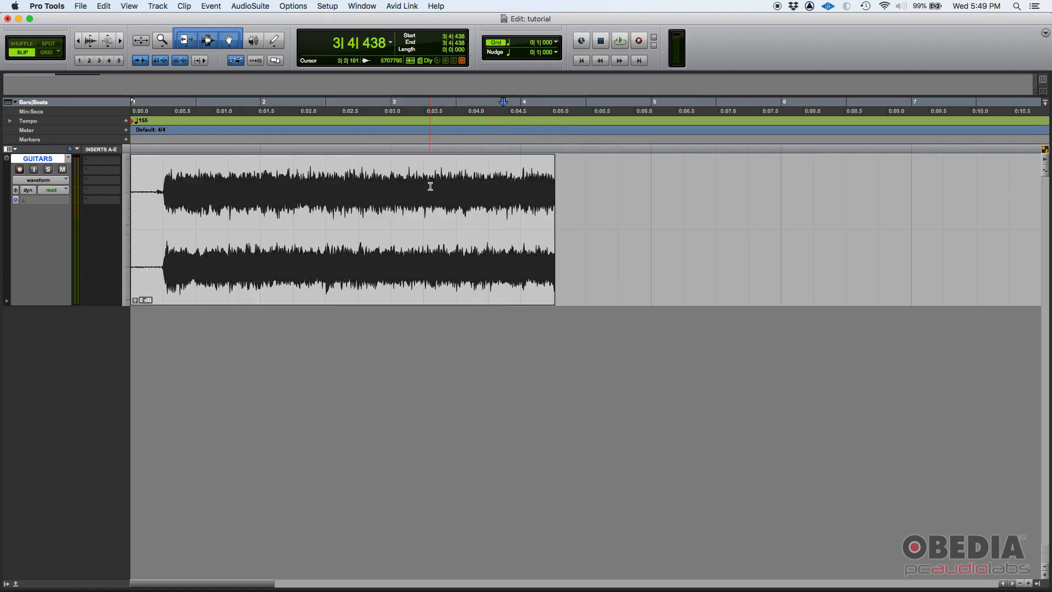
Select from inside the clip to just past bar 2 for the fade-in.
{"action": "left_click", "coordinate": [408, 201]}
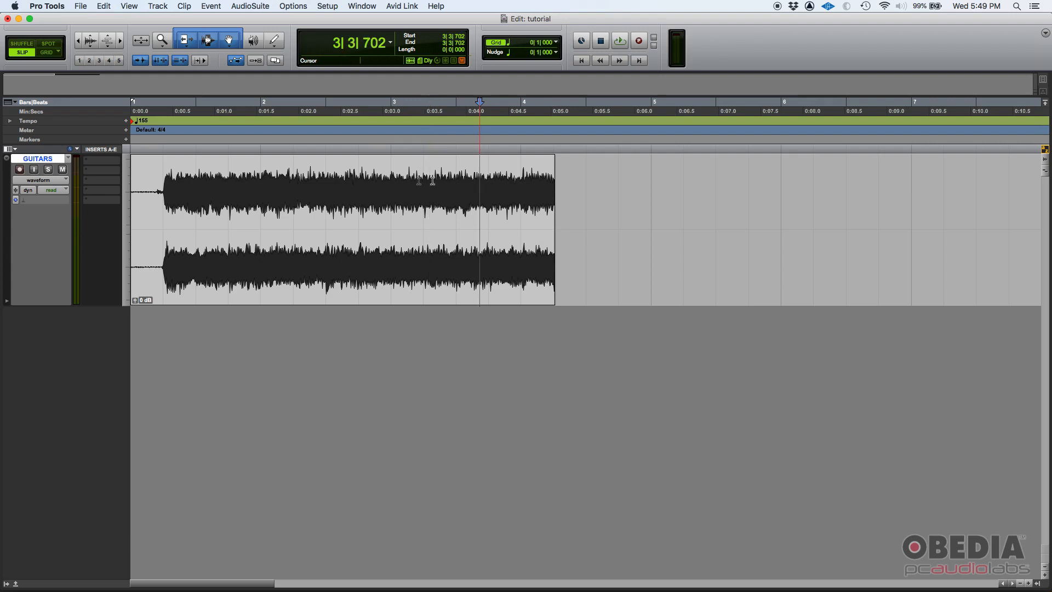
{"action": "left_click", "coordinate": [337, 194]}
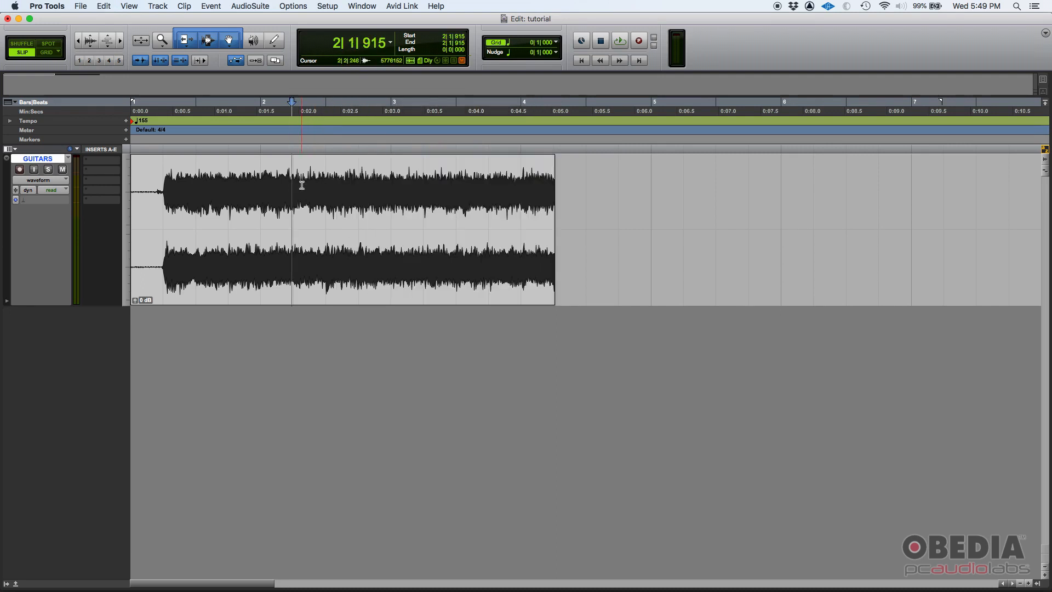
{"action": "left_click", "coordinate": [258, 181]}
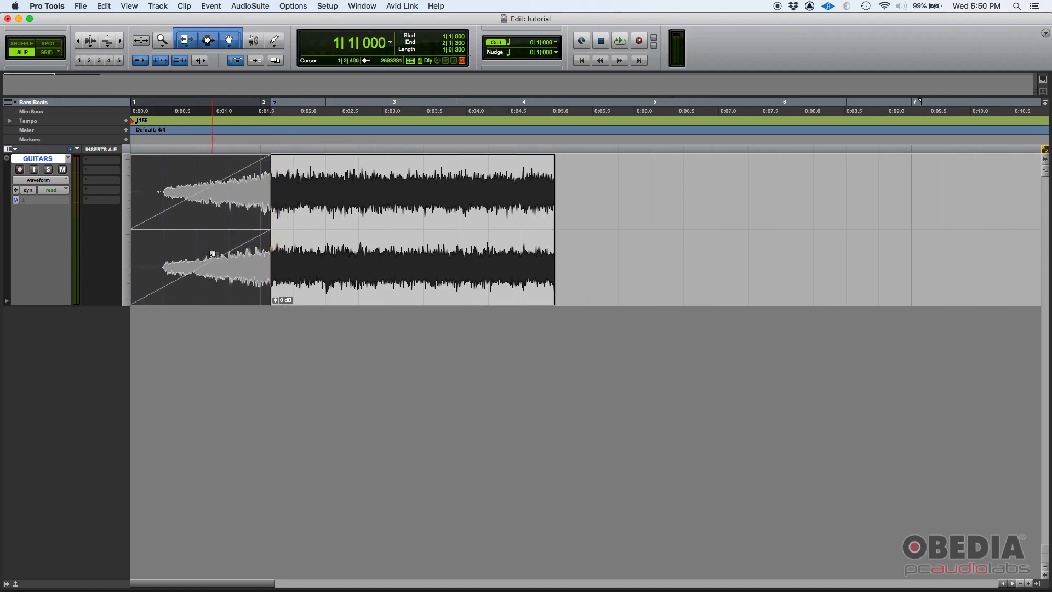
Split the clip, select a section after the split, and set the edit point past bar 2.
{"action": "left_click", "coordinate": [341, 195]}
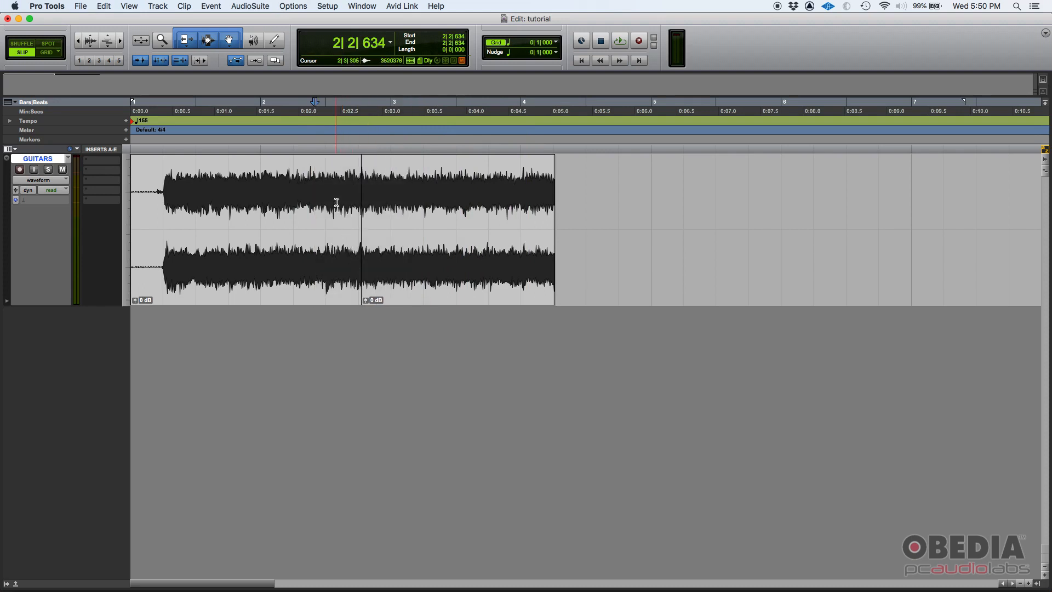
{"action": "left_click_drag", "start_coordinate": [335, 201], "coordinate": [396, 201]}
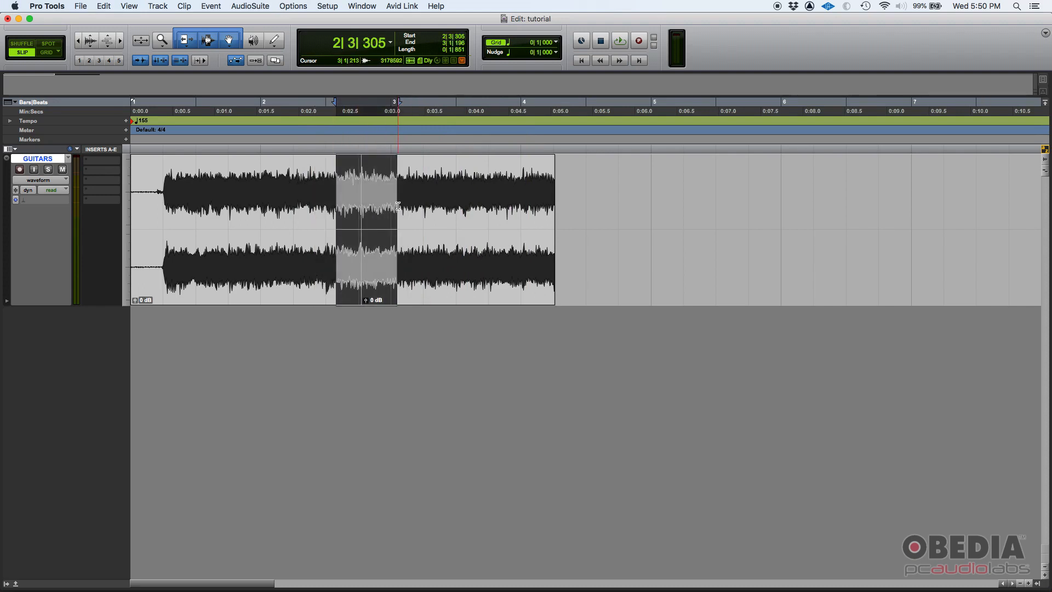
{"action": "left_click", "coordinate": [270, 188]}
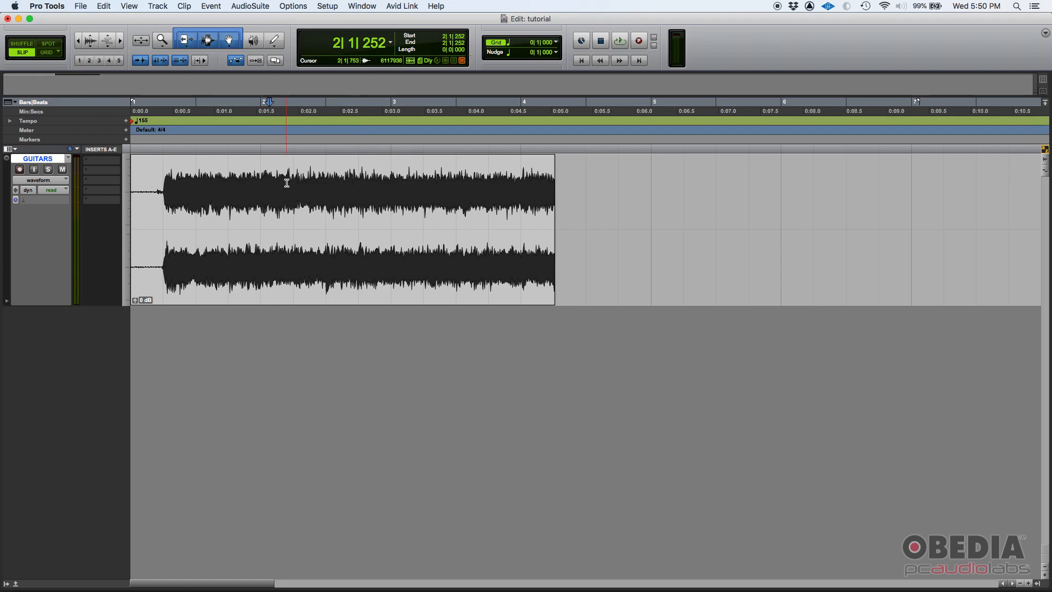
Switch to Slip mode and zoom in on the waveform around bar 2.
{"action": "left_click", "coordinate": [22, 53]}
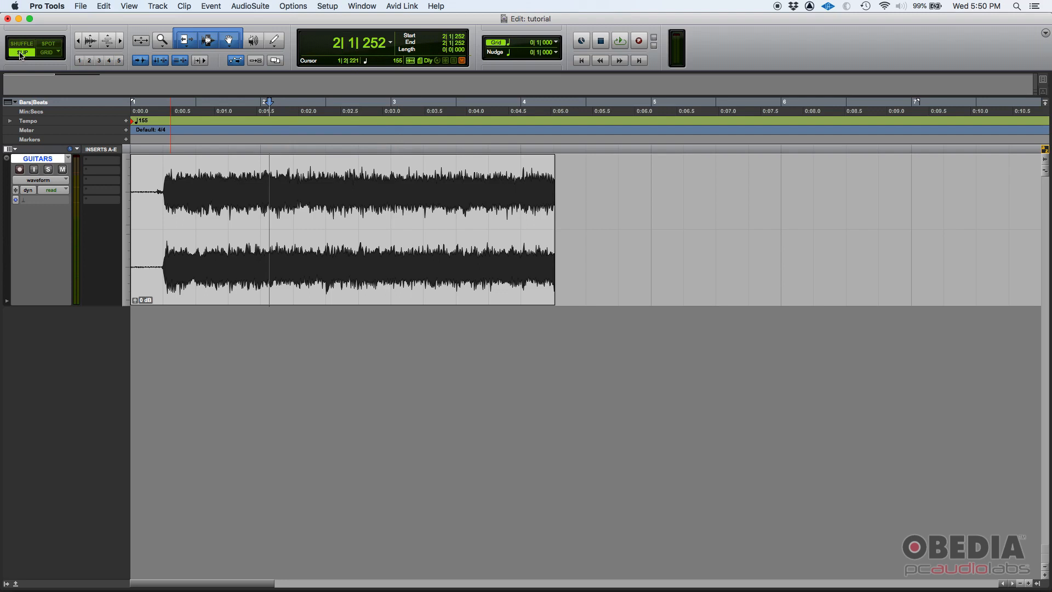
{"action": "left_click", "coordinate": [308, 174]}
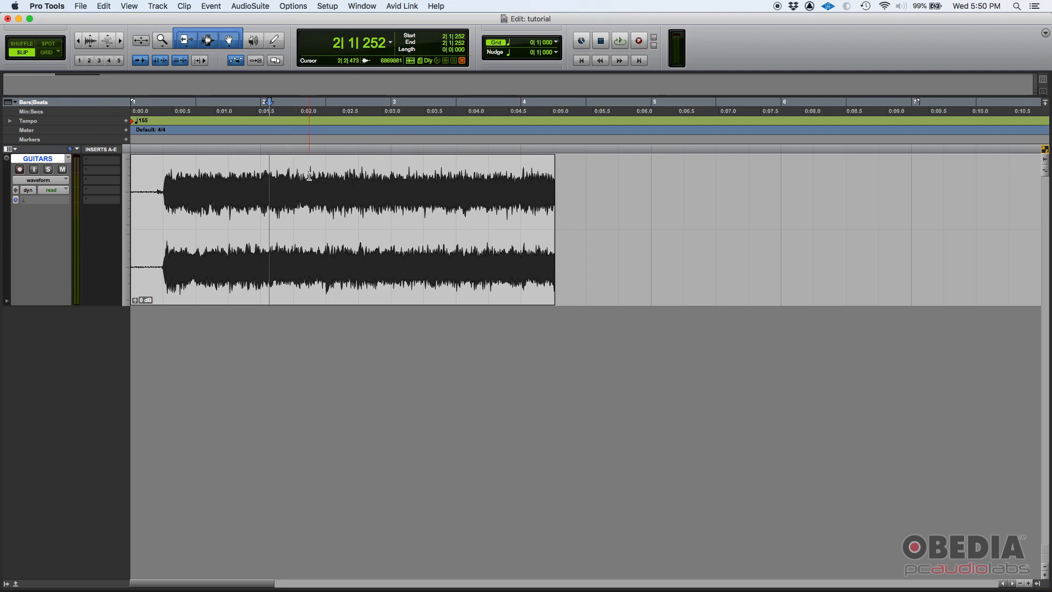
{"action": "left_click", "coordinate": [310, 227]}
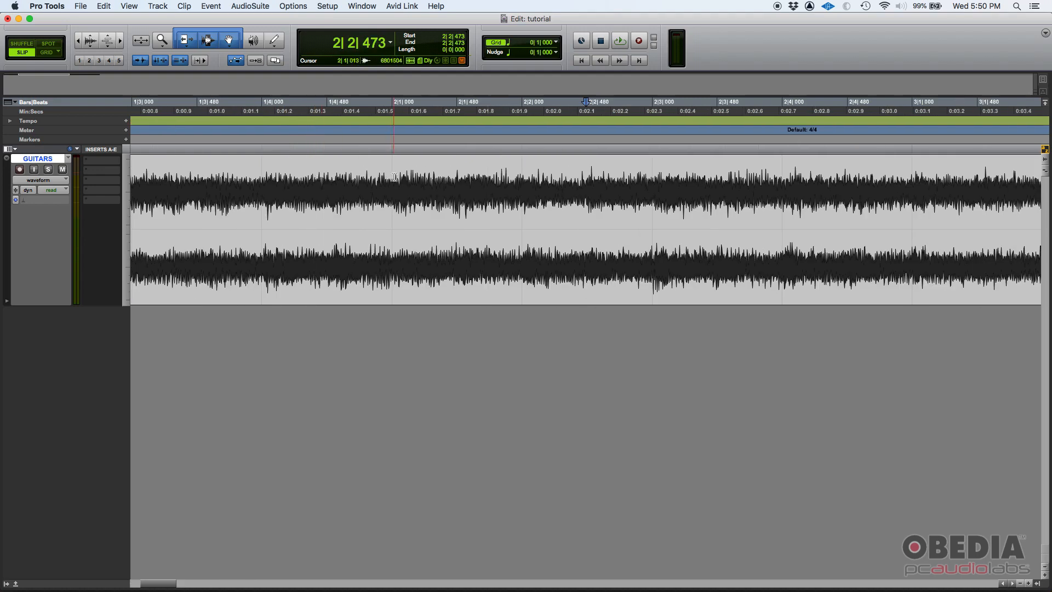
Zoom in on the transient near 2|2|515 and split the clip at 2|2|516.
{"action": "left_click", "coordinate": [586, 177]}
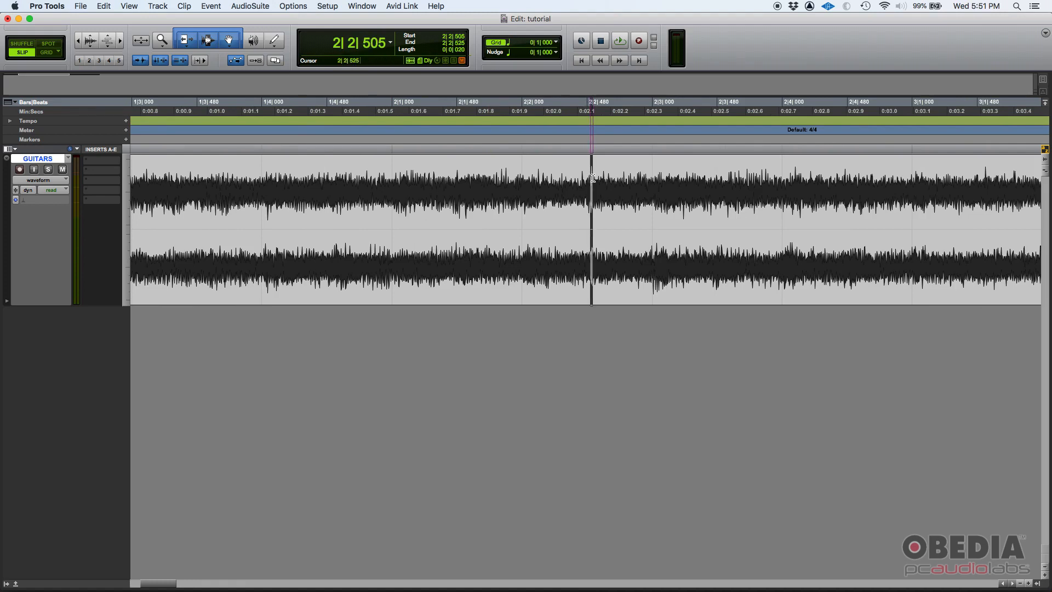
{"action": "left_click", "coordinate": [592, 181]}
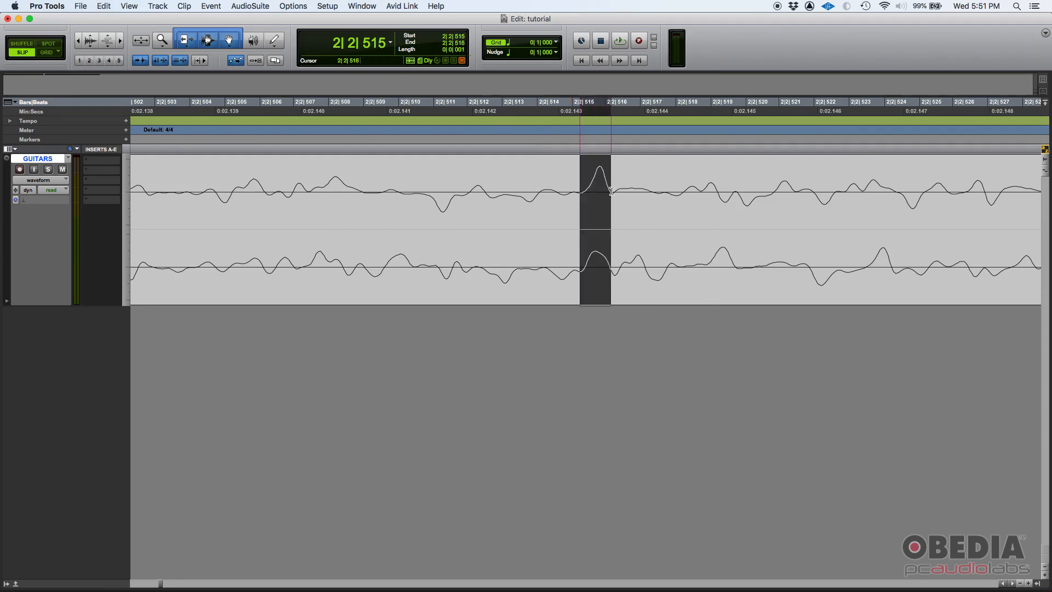
{"action": "left_click", "coordinate": [611, 191]}
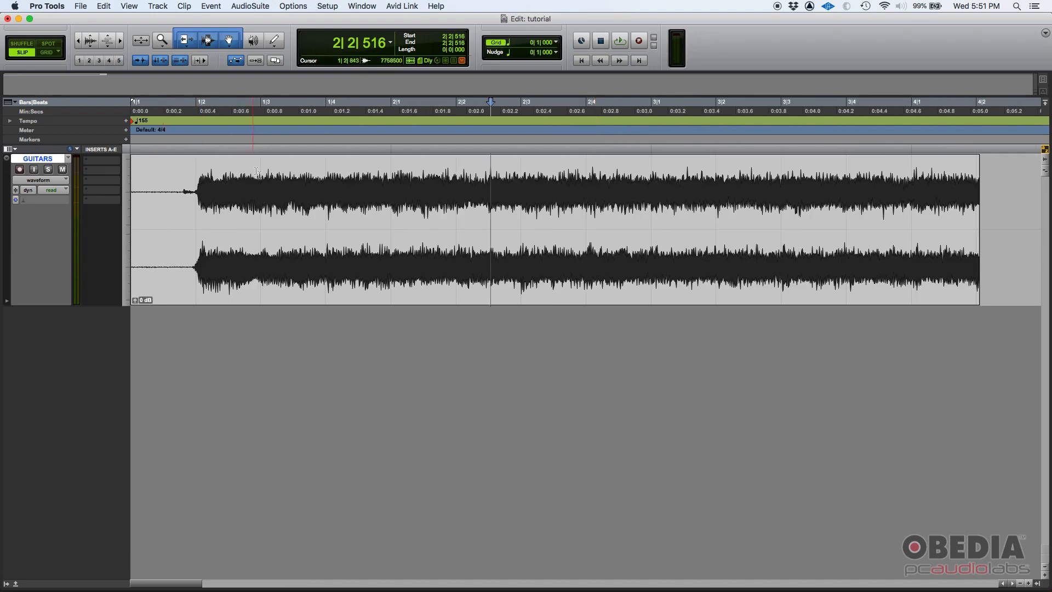
Zoom in on the clip start and select the faint noise from 1|1|740 to 1|1|952.
{"action": "left_click", "coordinate": [419, 185]}
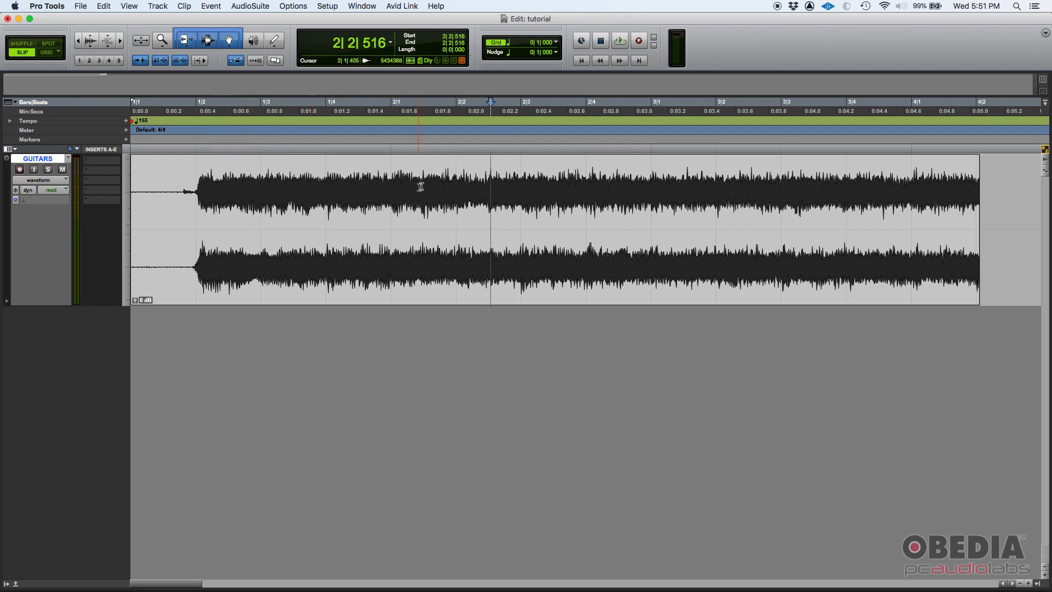
{"action": "left_click", "coordinate": [651, 194]}
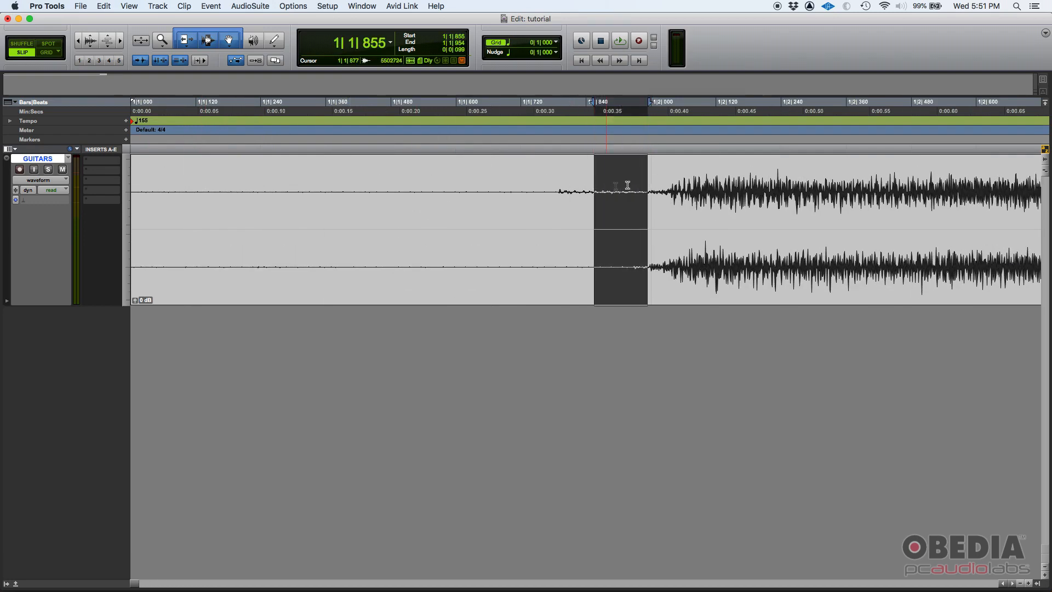
{"action": "left_click", "coordinate": [531, 191]}
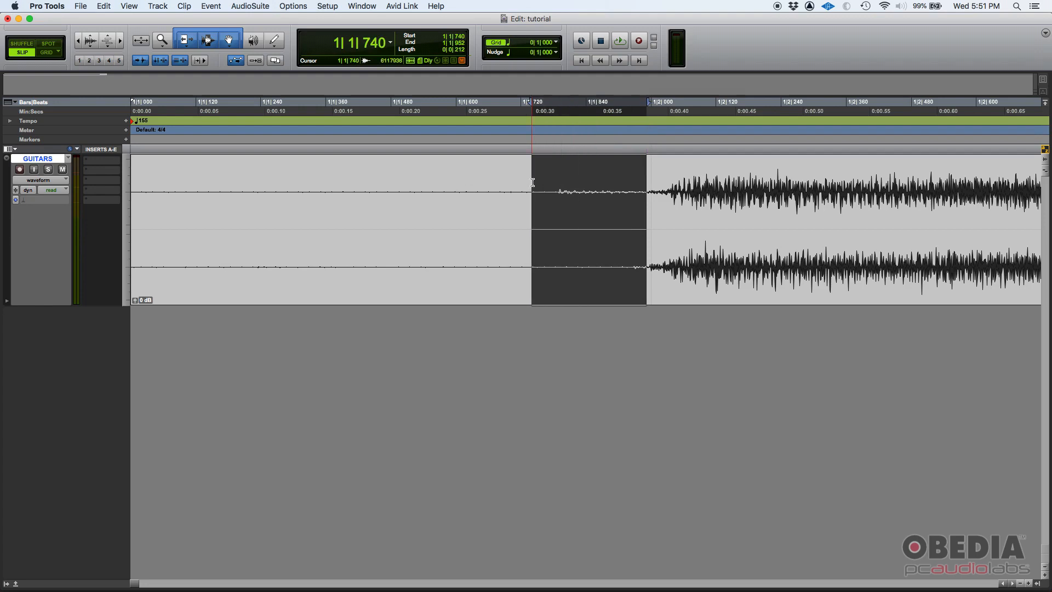
{"action": "left_click", "coordinate": [579, 192]}
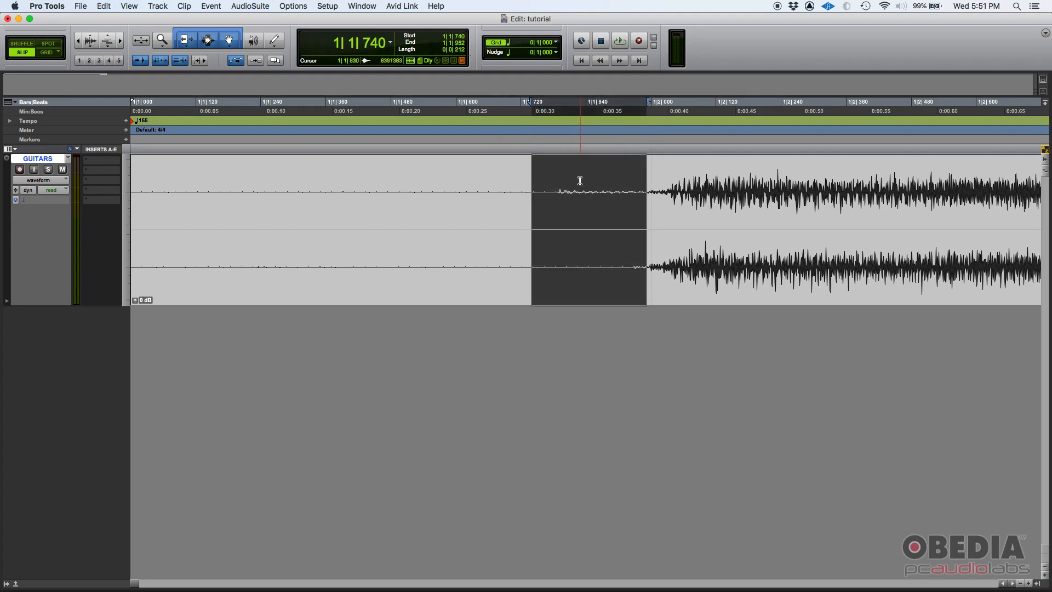